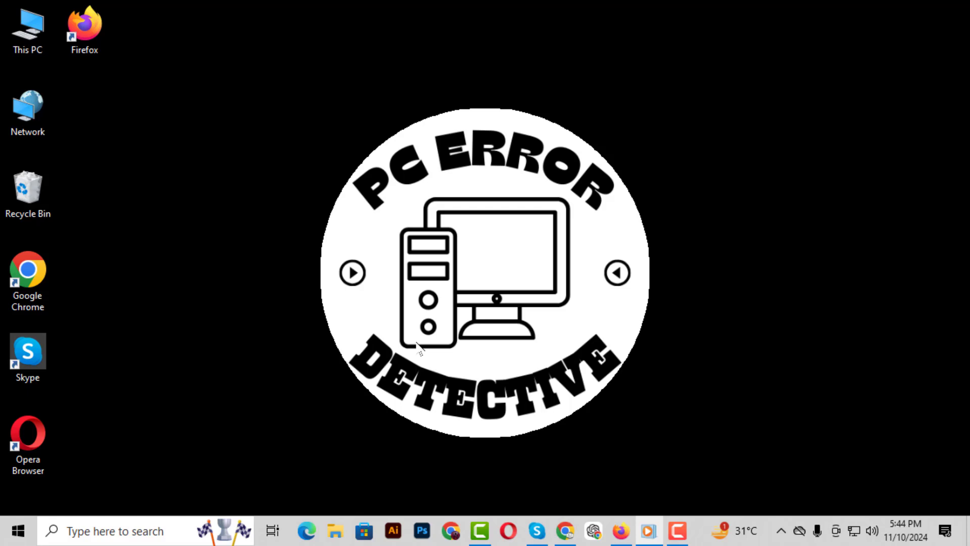
pyautogui.moveTo(628, 488)
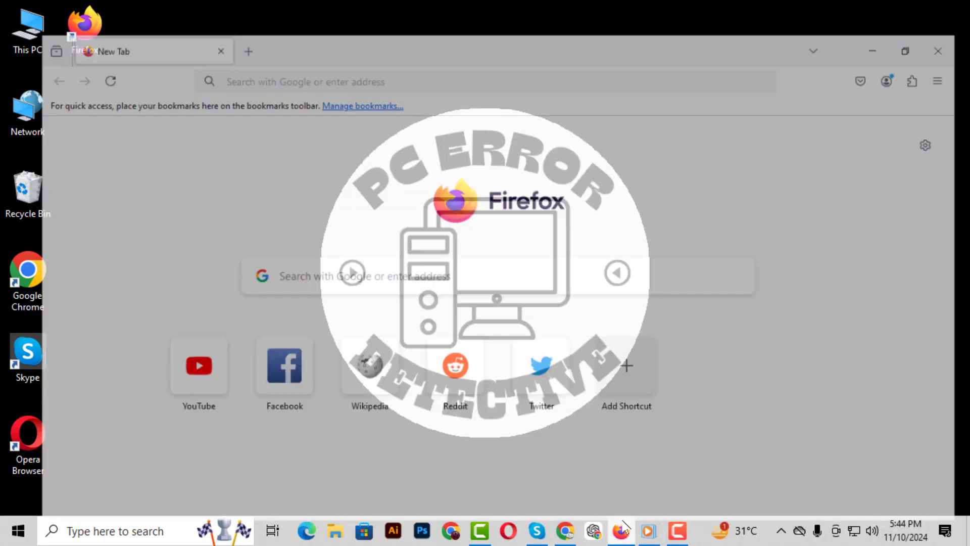
# Step: Open Firefox Settings from the main menu to the General section
pyautogui.click(904, 50)
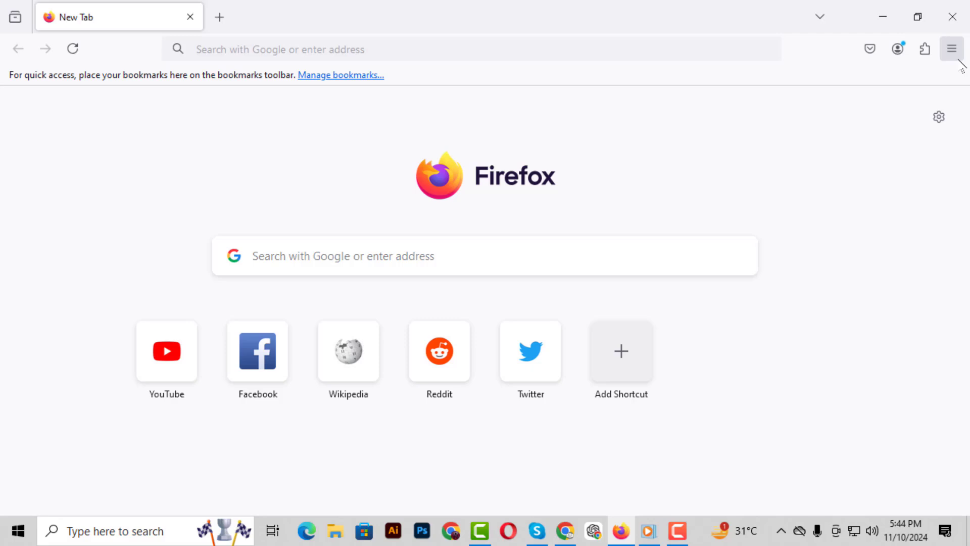
pyautogui.moveTo(955, 59)
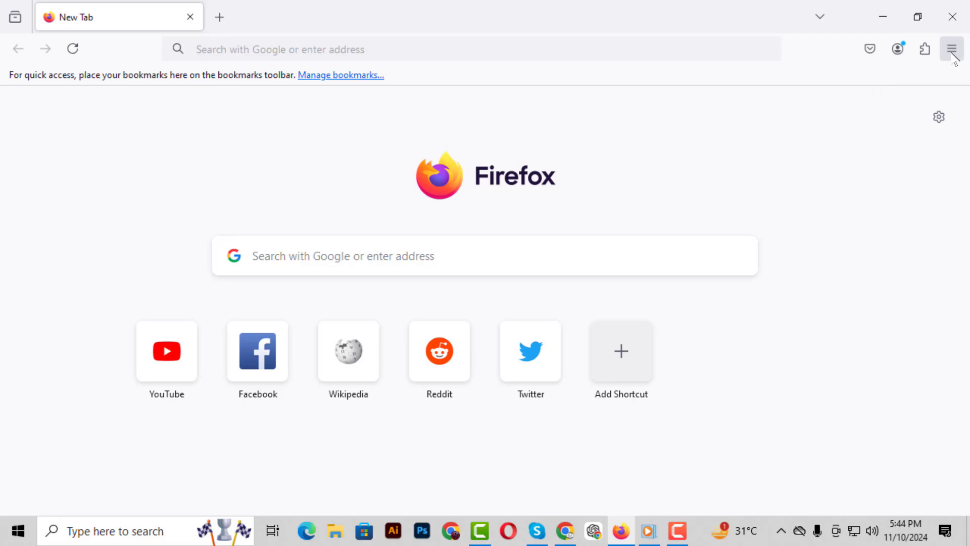
pyautogui.click(951, 49)
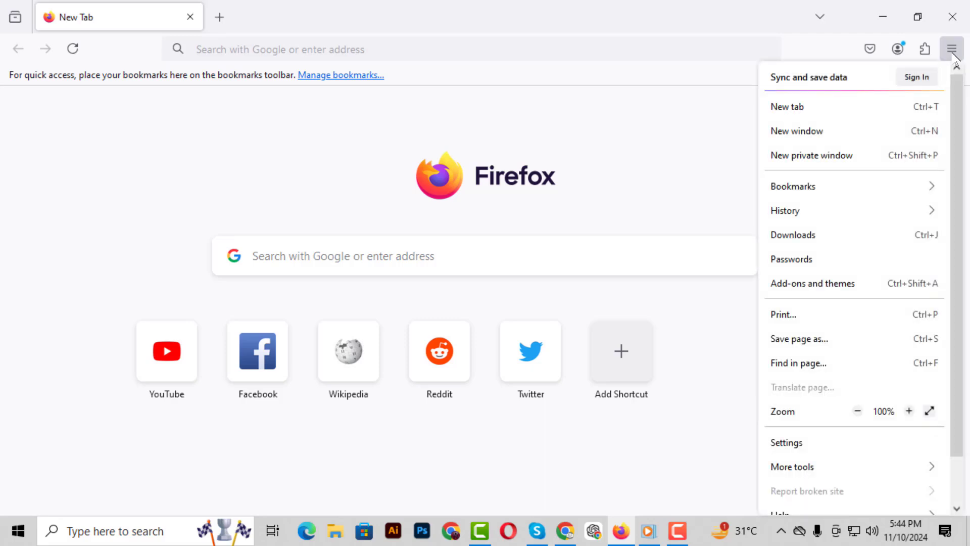
pyautogui.scroll(-3)
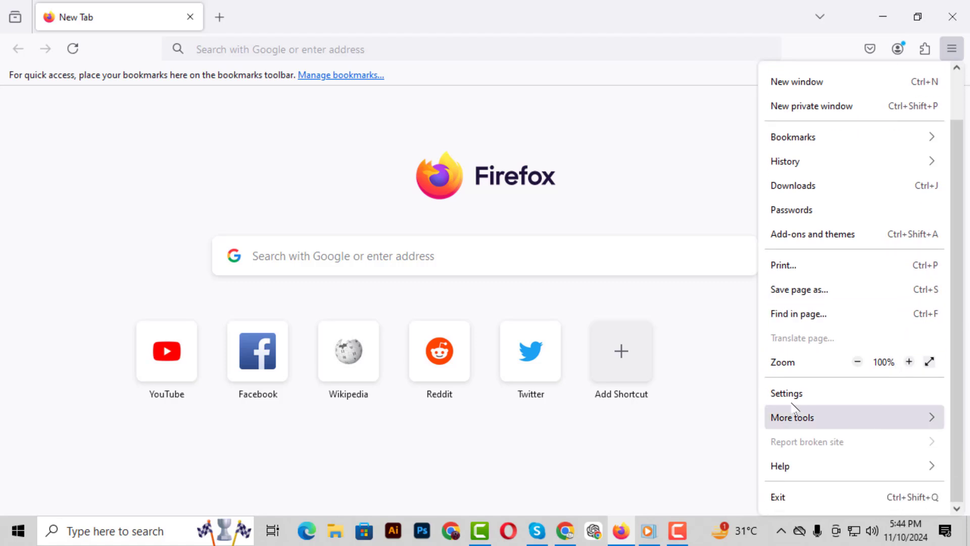
pyautogui.click(786, 393)
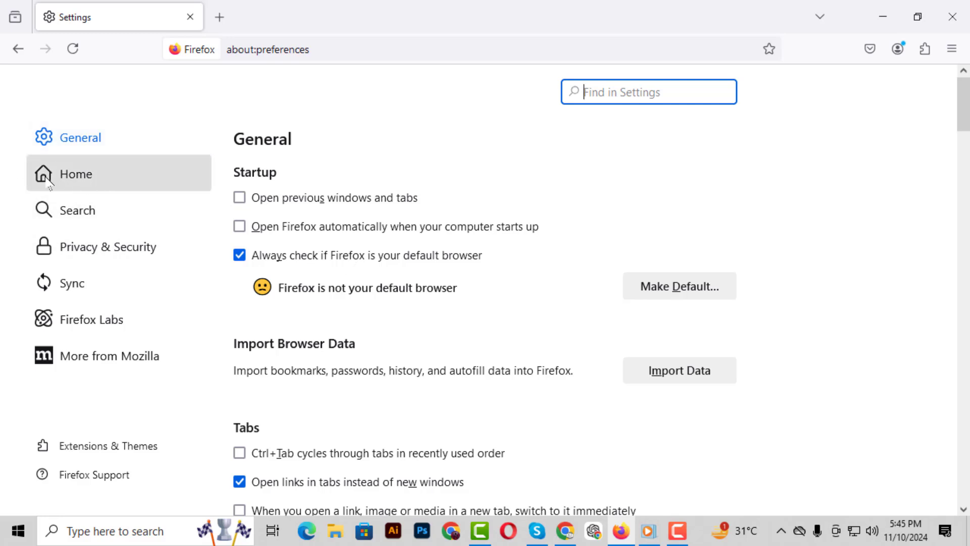
# Step: In Home settings, set 'Homepage and new windows' to Custom URLs with google.com
pyautogui.click(75, 174)
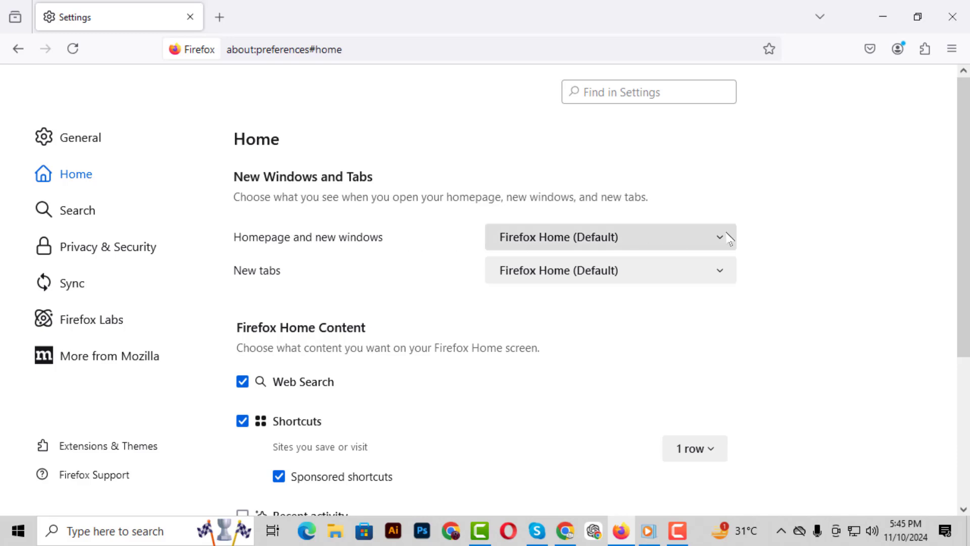
pyautogui.click(609, 236)
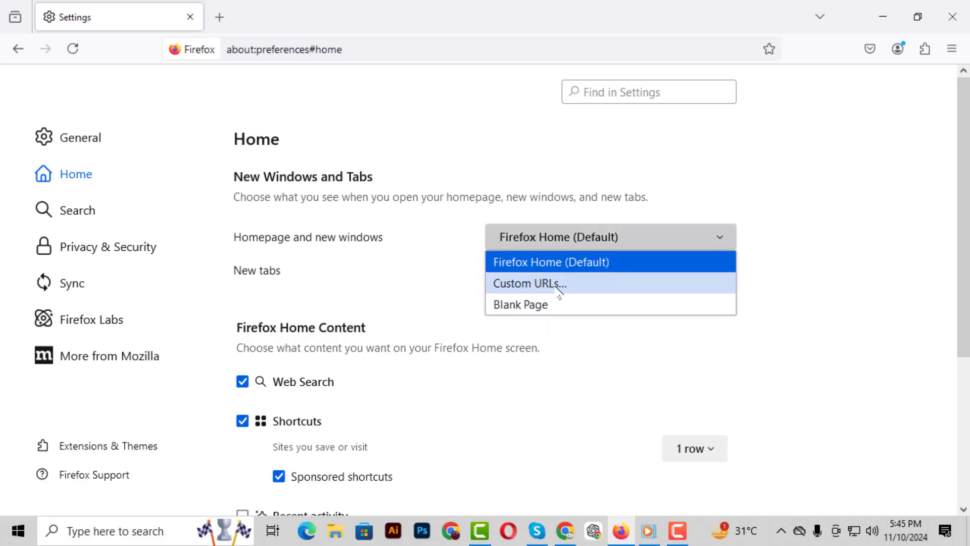
pyautogui.click(529, 283)
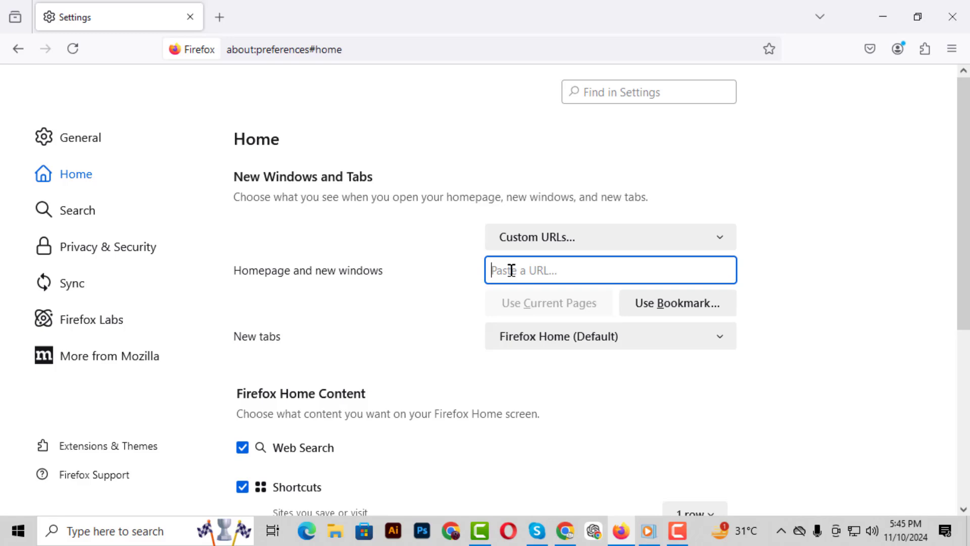
pyautogui.write('google.com')
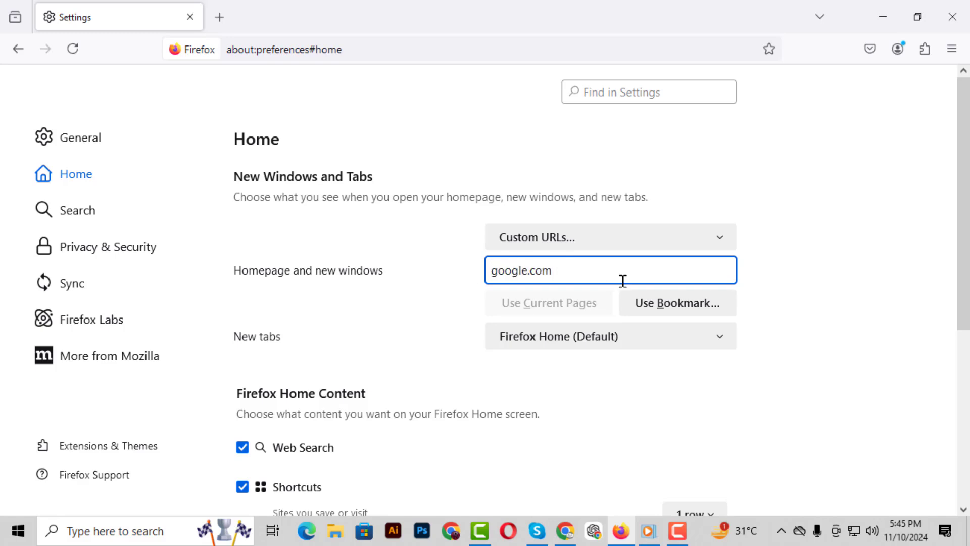
pyautogui.moveTo(669, 283)
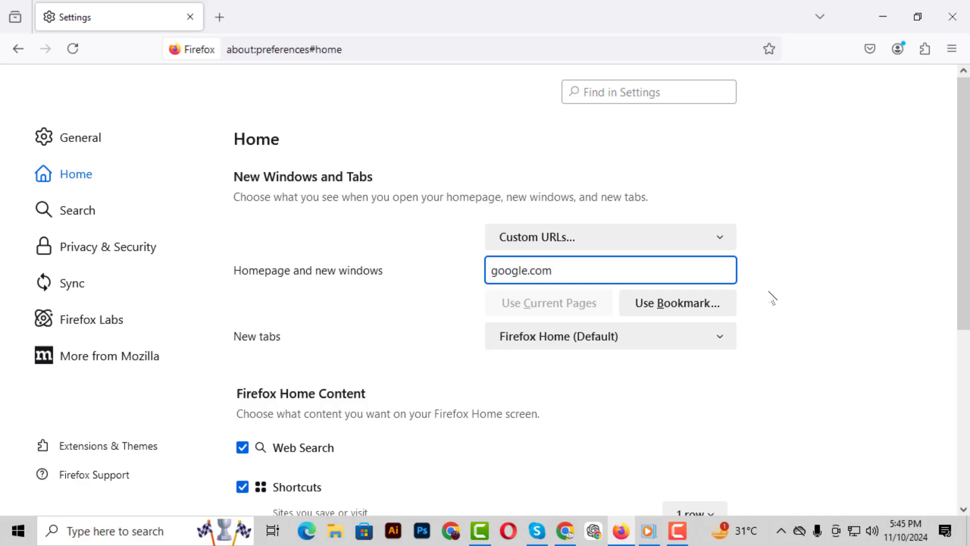
pyautogui.click(551, 270)
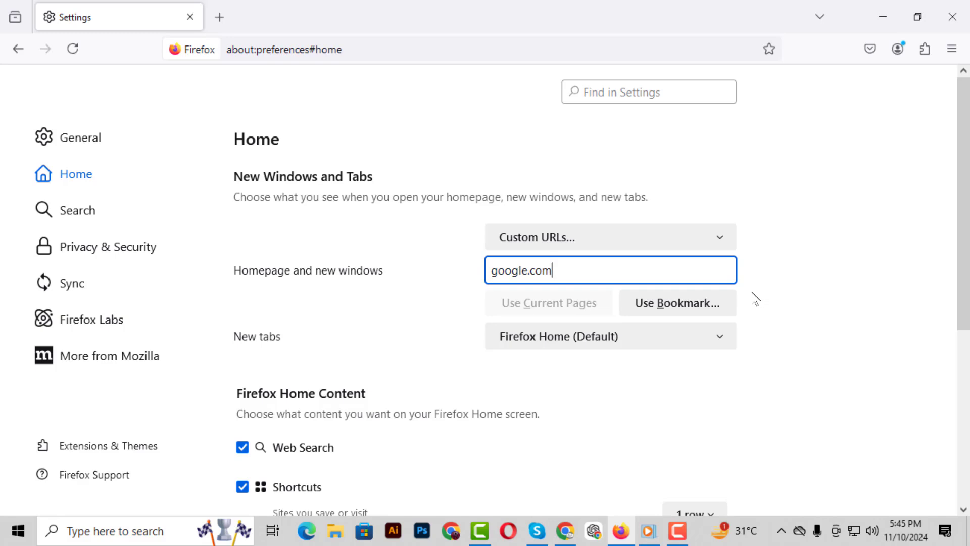